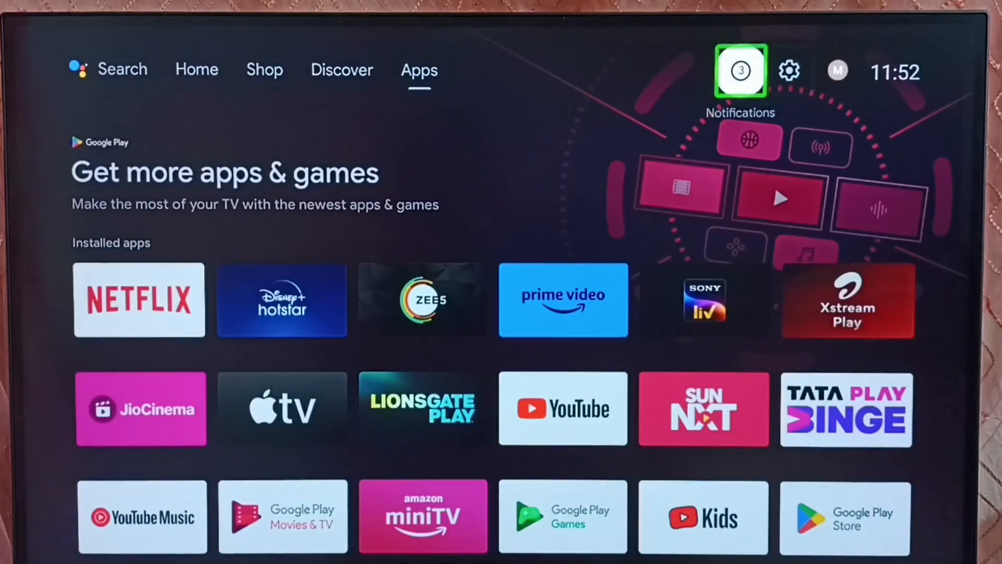
pyautogui.moveTo(789, 70)
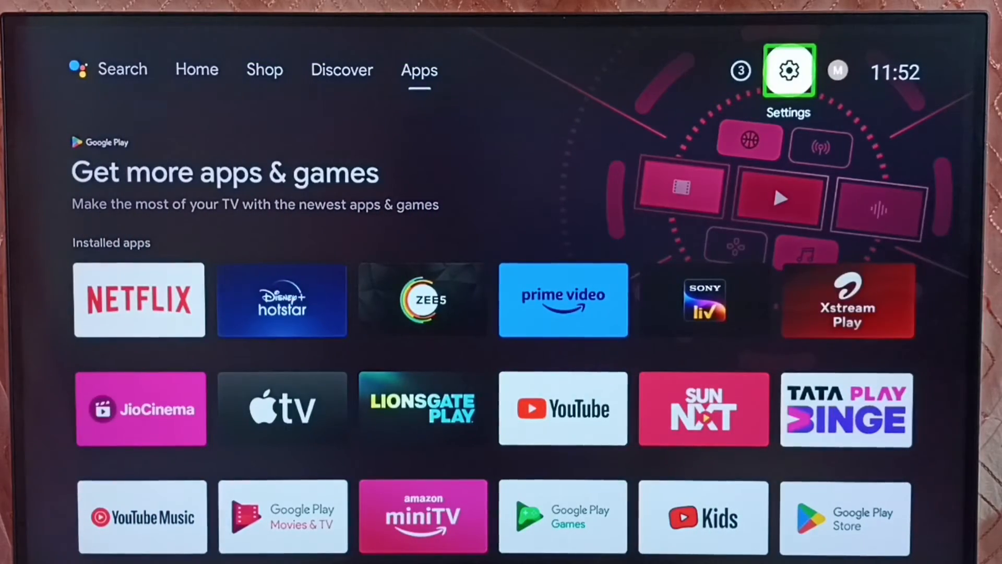
# Navigate Settings > Device Preferences > About and move down to the Status entry
pyautogui.click(790, 70)
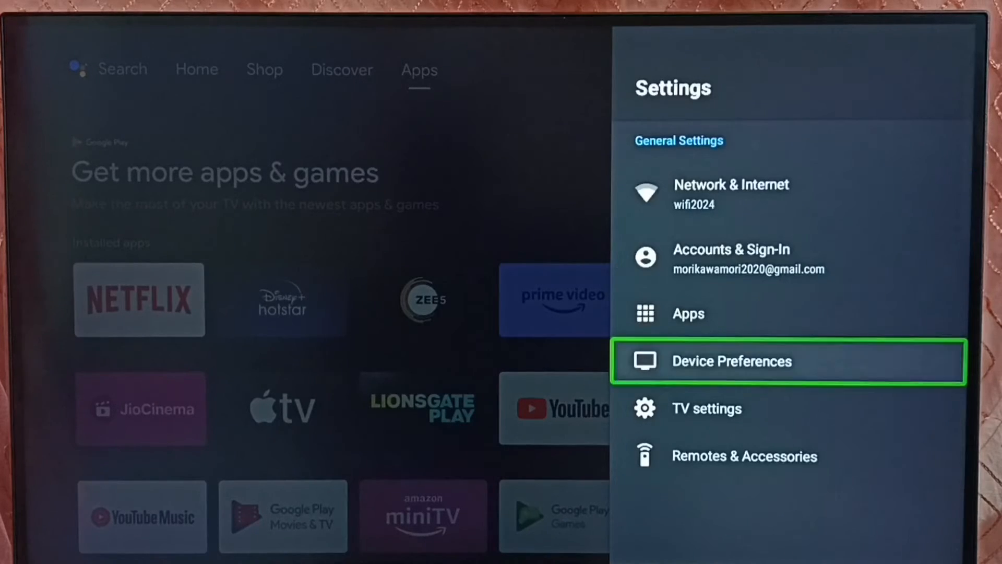
pyautogui.click(732, 360)
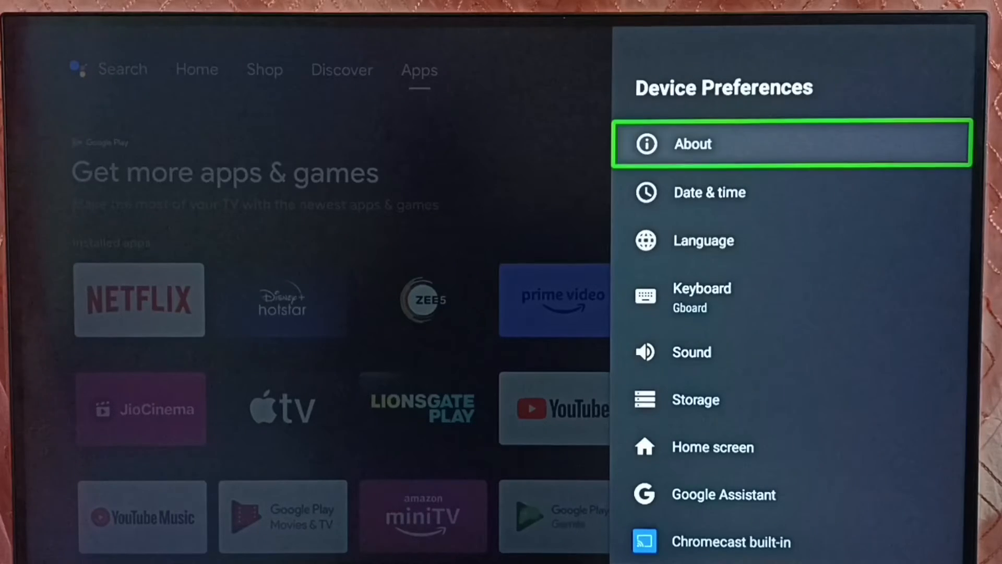
pyautogui.click(691, 143)
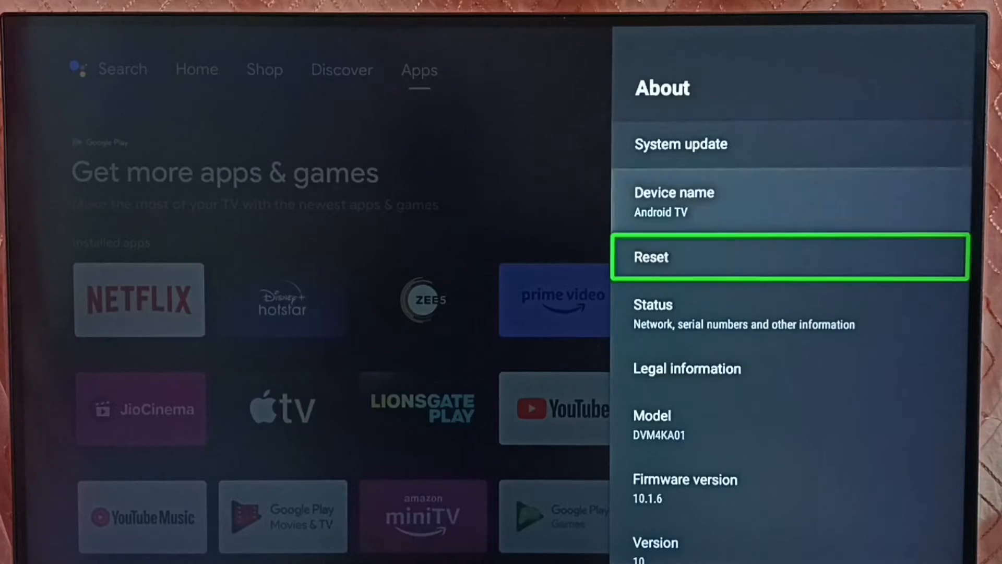
pyautogui.press('down')
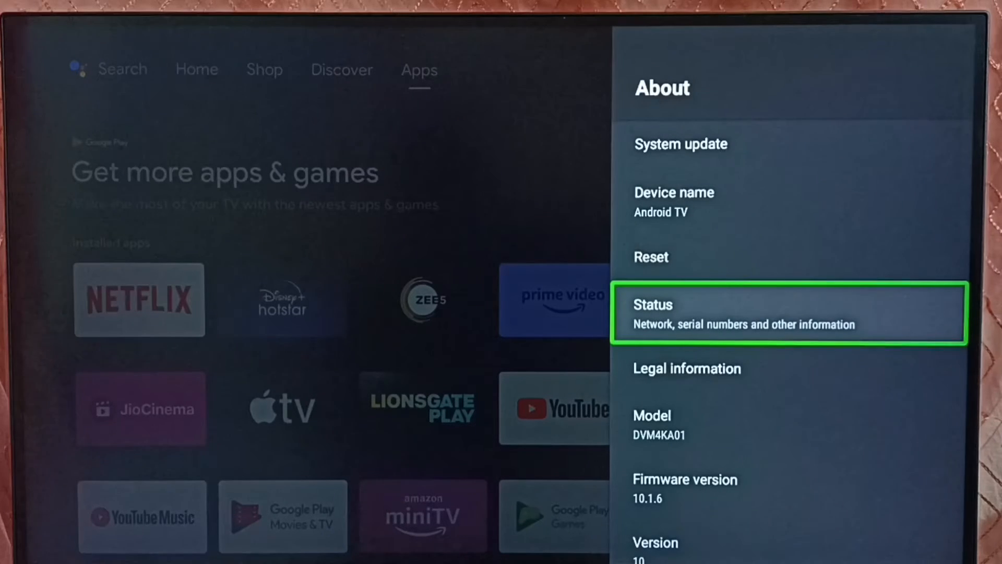
pyautogui.click(789, 315)
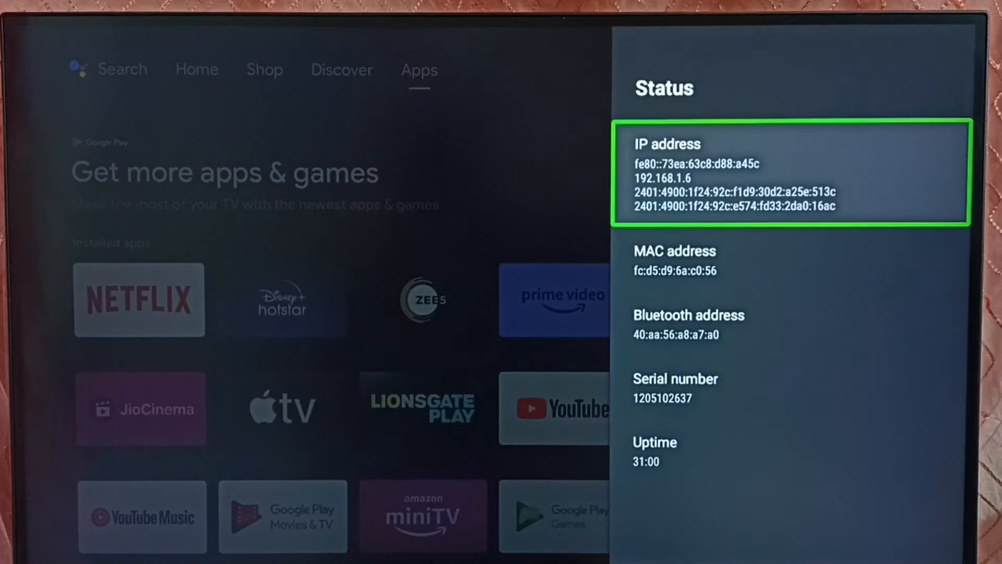
pyautogui.press('down')
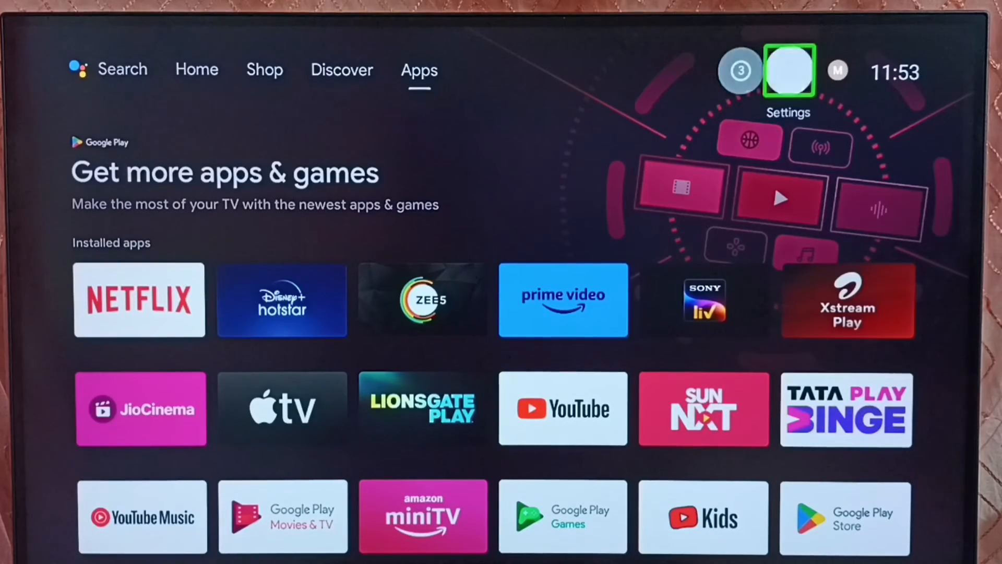
# Reopen Settings to reach Network & Internet showing the connected wifi2024 network
pyautogui.click(789, 70)
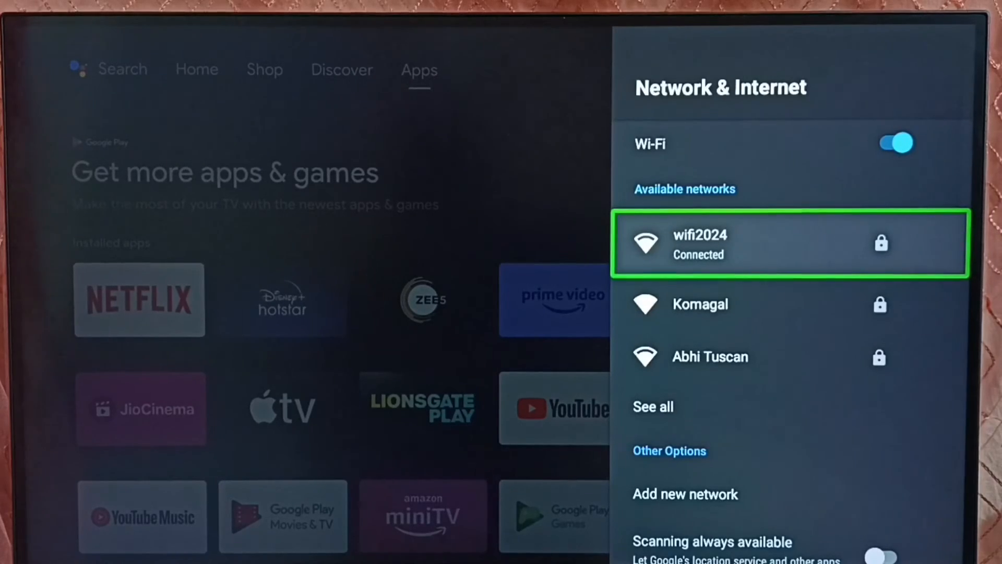
# Show wifi2024's details with IP 192.168.1.6 and MAC address fc:d5:d9:6a:c0:56
pyautogui.click(790, 244)
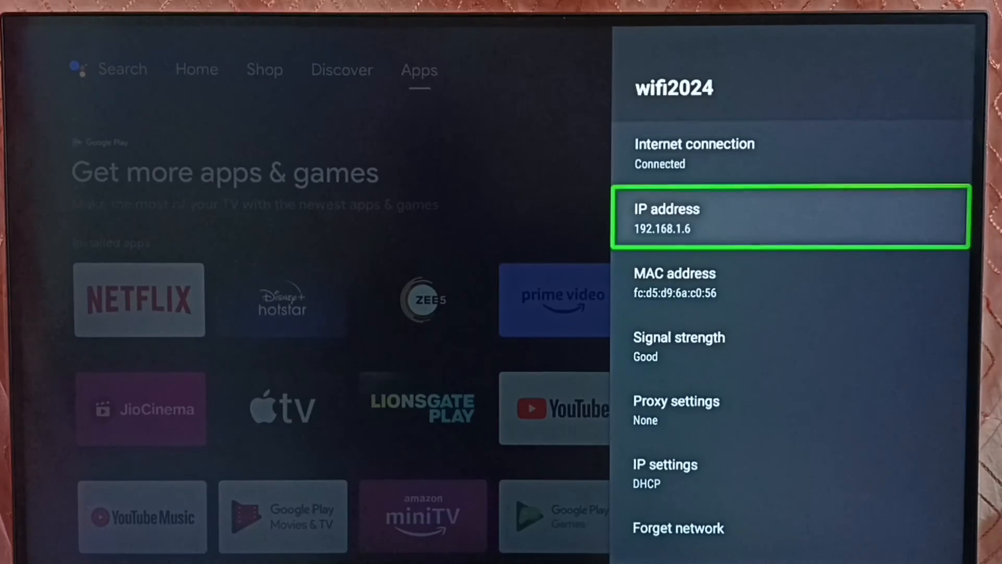
pyautogui.press('Down')
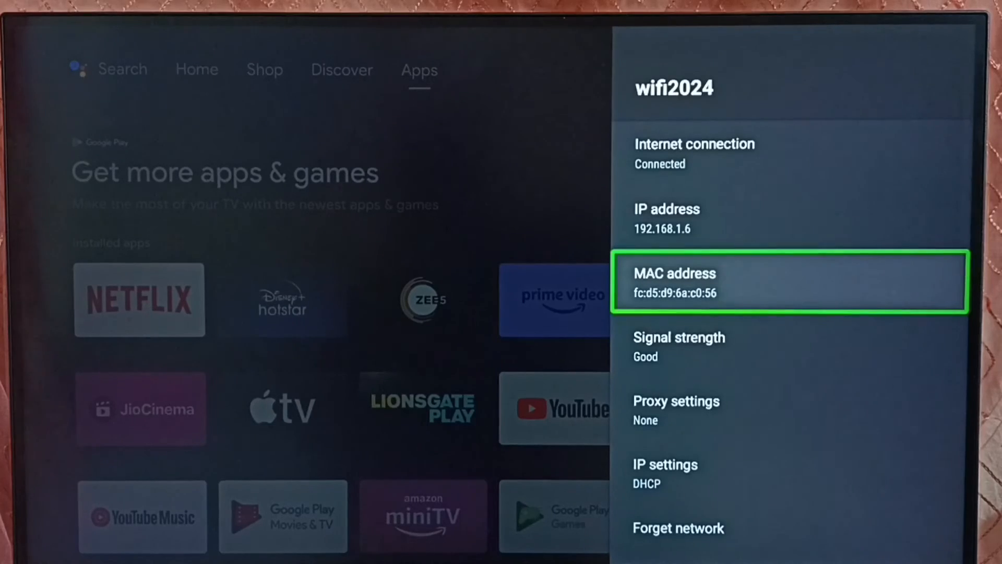